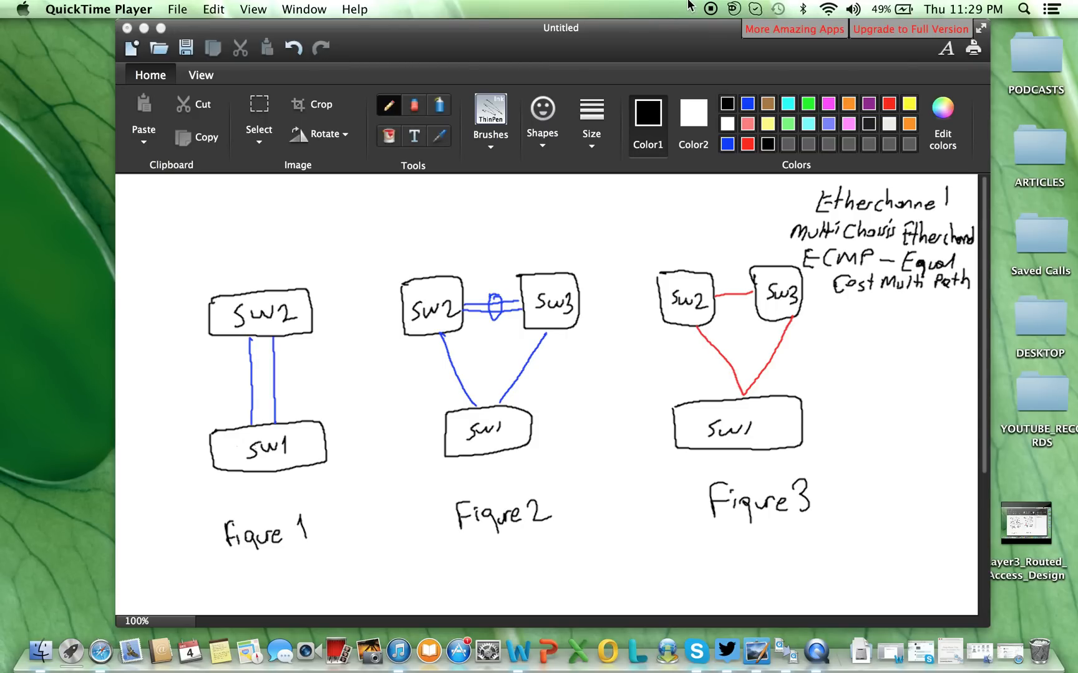
pyautogui.moveTo(681, 5)
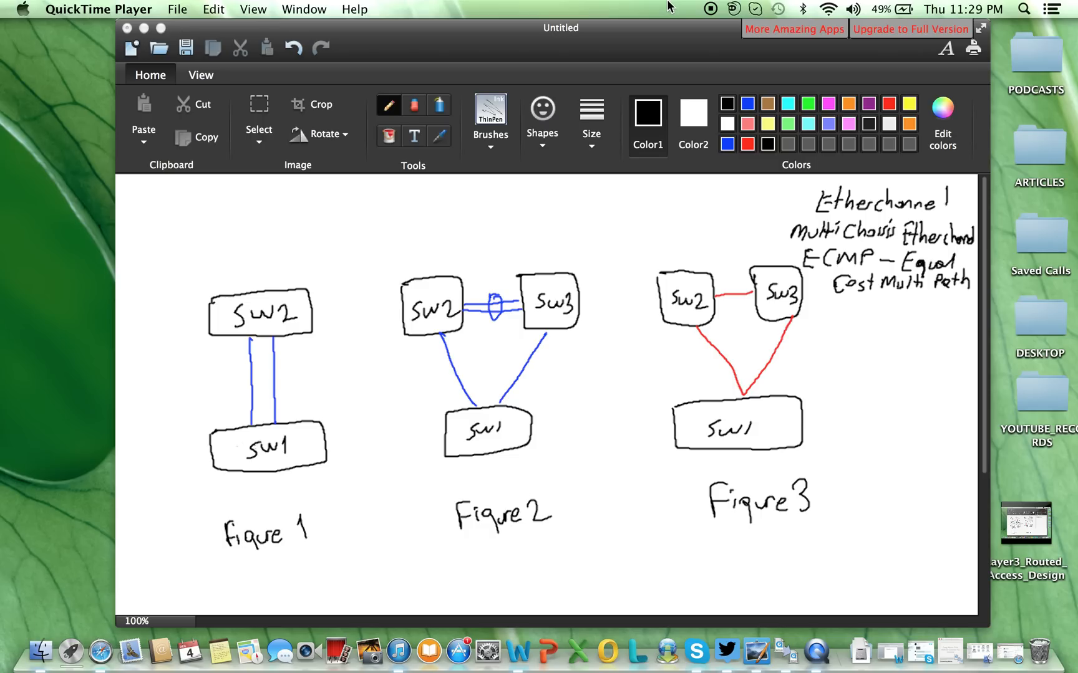
pyautogui.moveTo(656, 12)
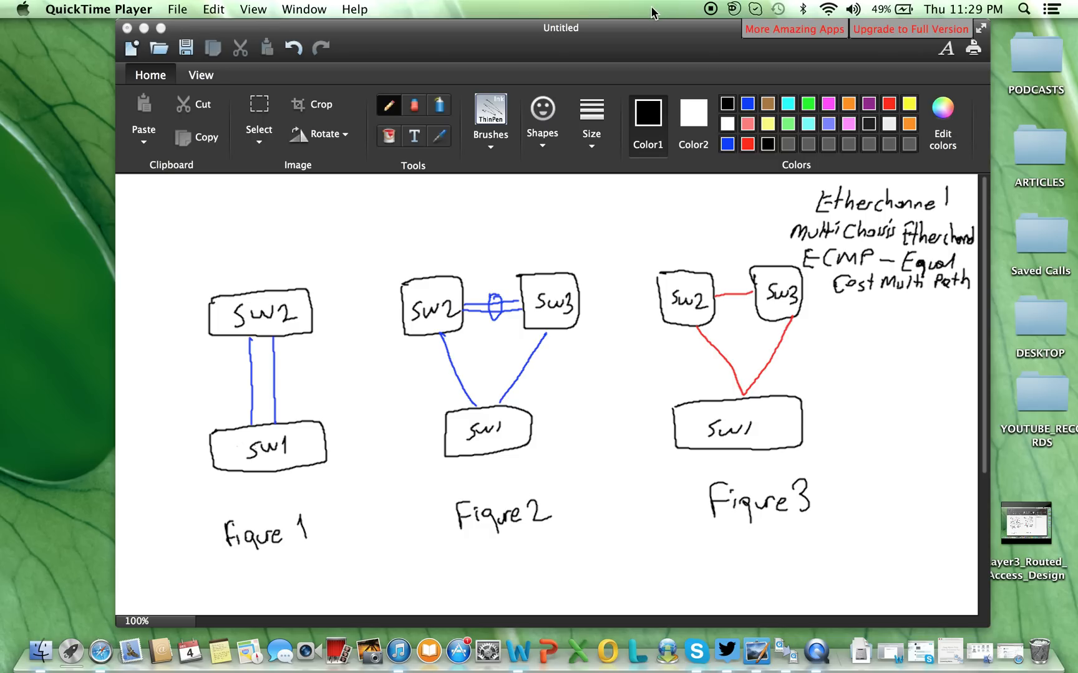
pyautogui.moveTo(634, 16)
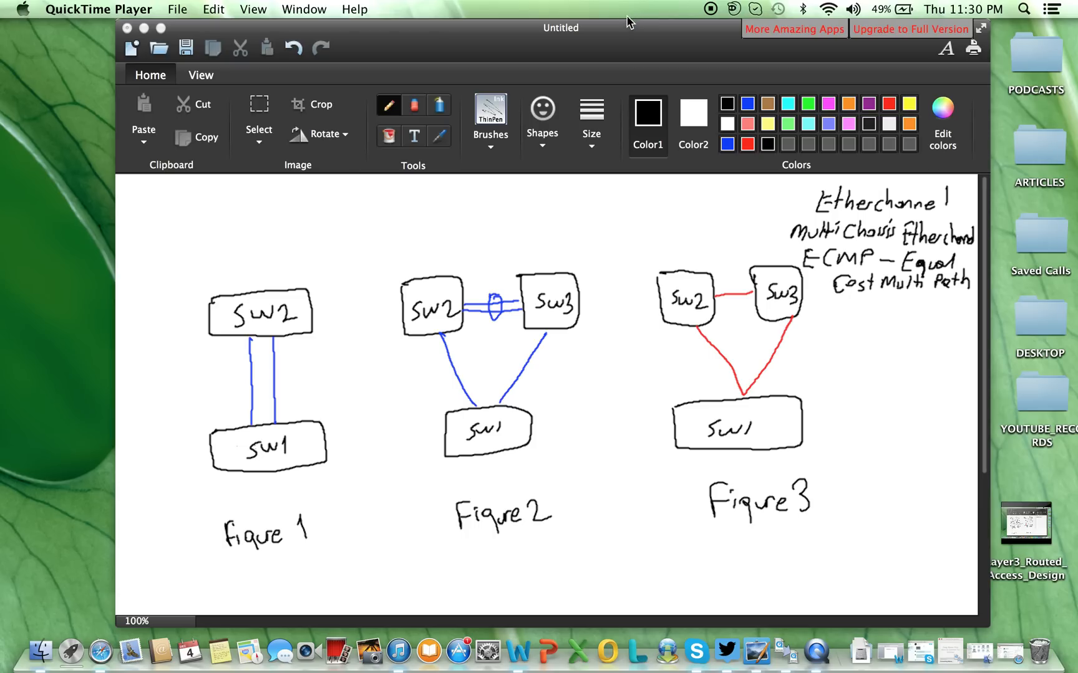
pyautogui.moveTo(616, 33)
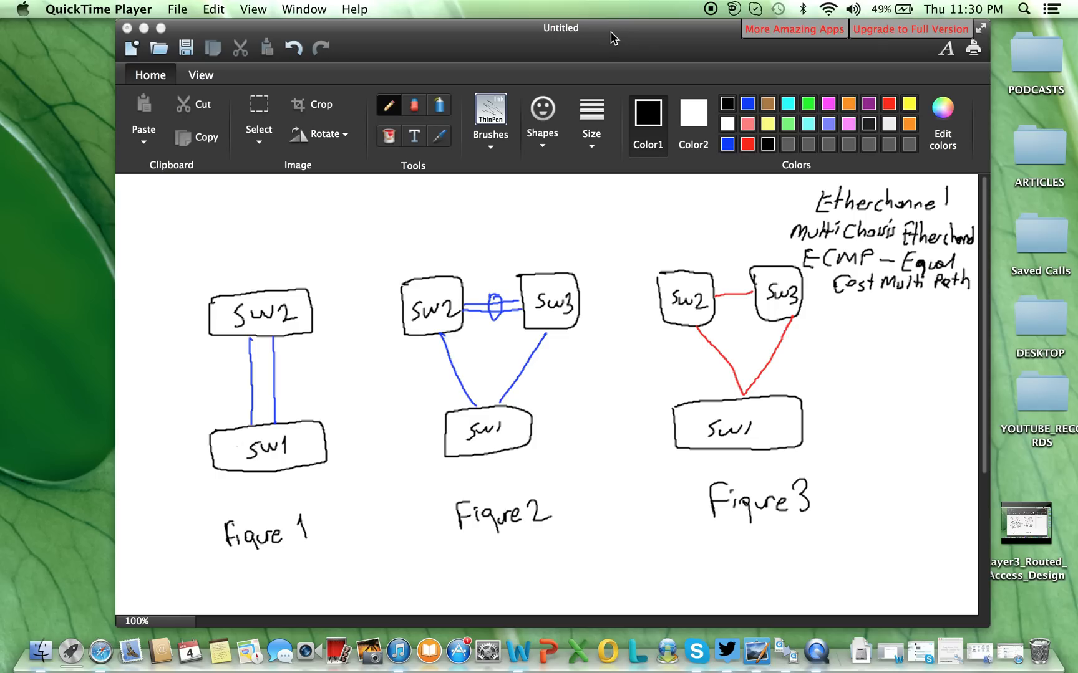
pyautogui.moveTo(578, 37)
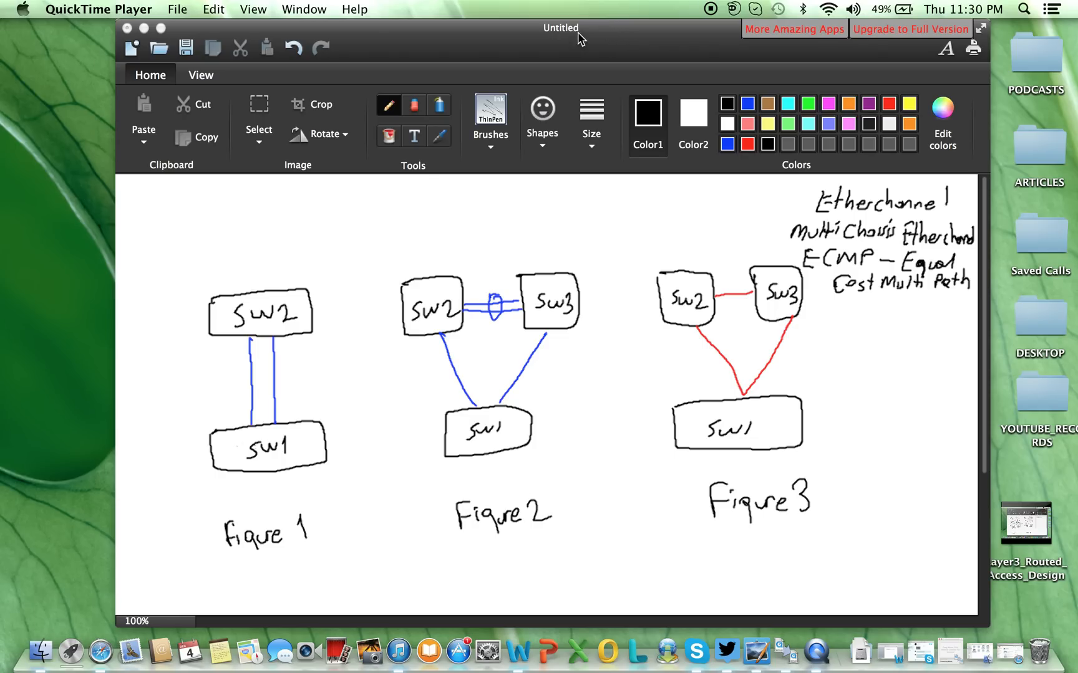
pyautogui.moveTo(247, 217)
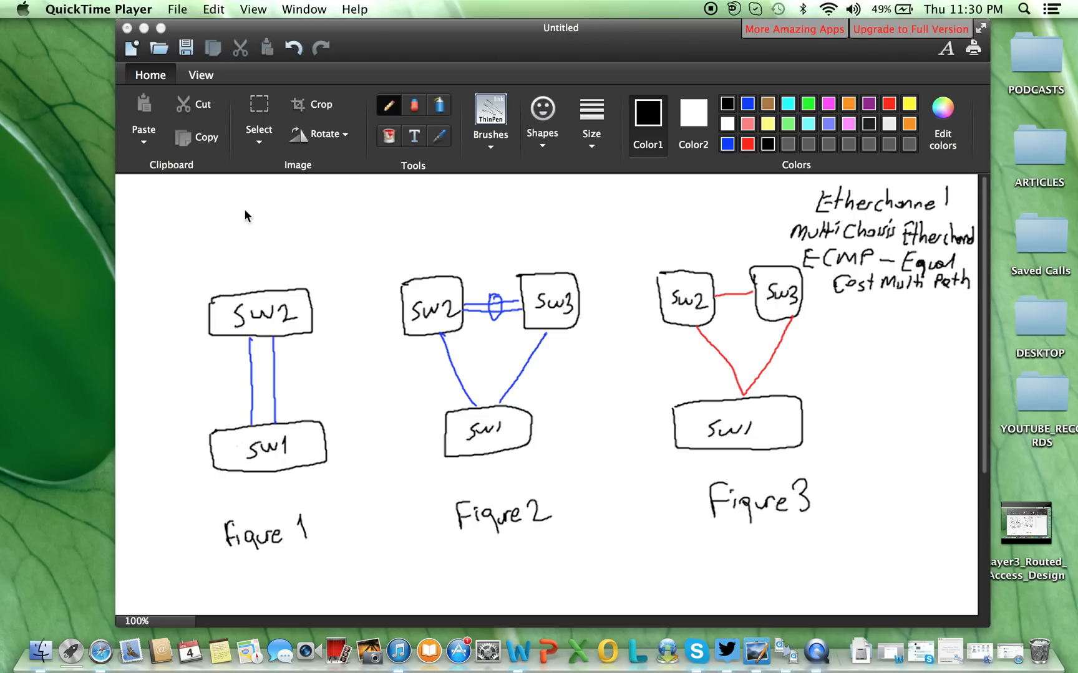
pyautogui.moveTo(288, 357)
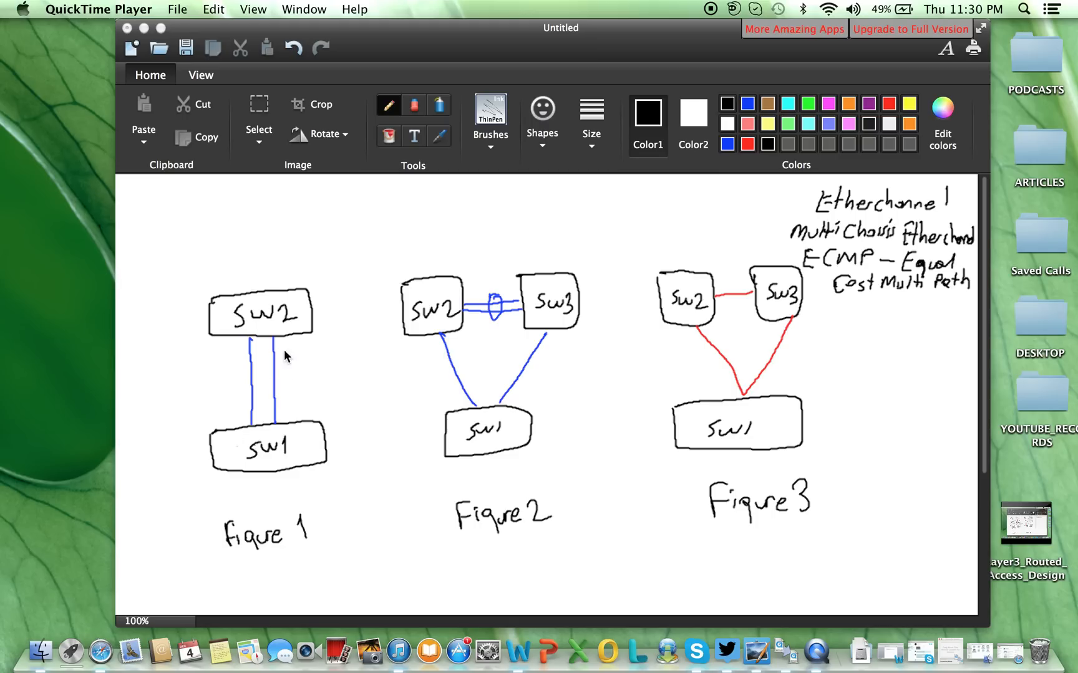
pyautogui.moveTo(254, 426)
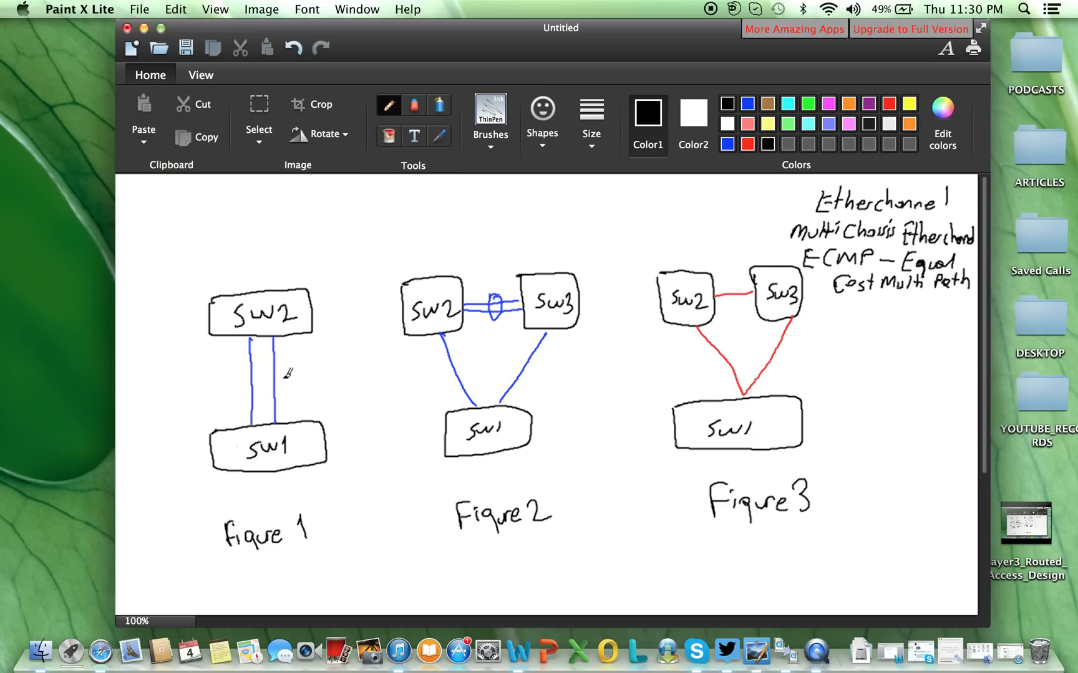
# Draw an oval around Figure 1's two SW1–SW2 links and label the bundle LAG
pyautogui.moveTo(245, 374); pyautogui.dragTo(296, 385)
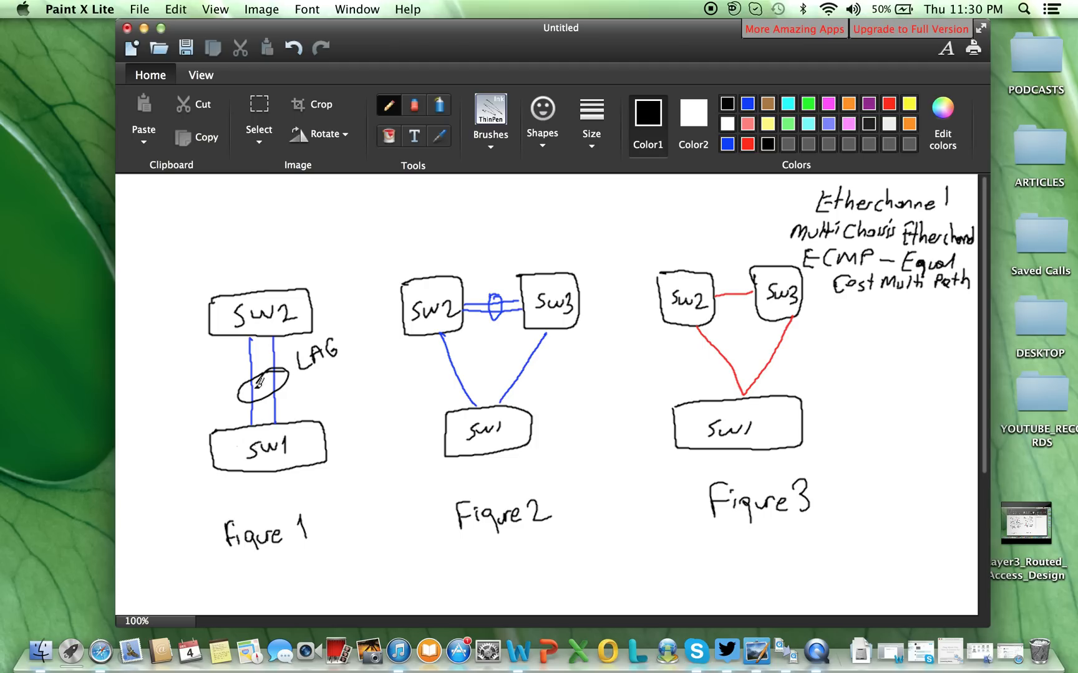
pyautogui.moveTo(271, 389)
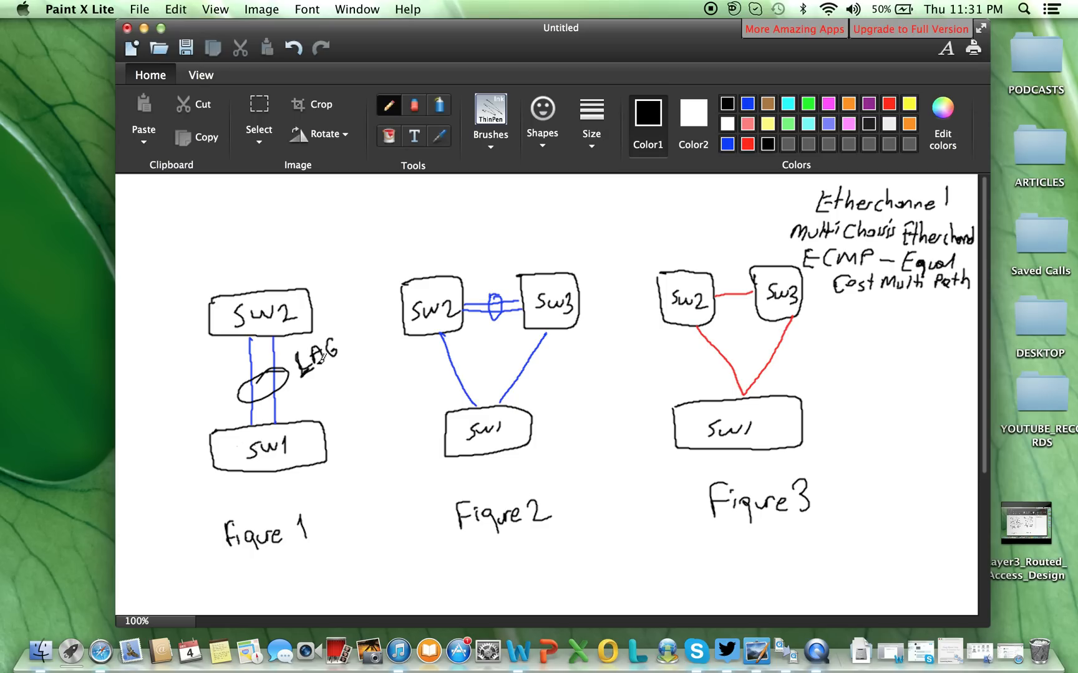
pyautogui.moveTo(354, 304)
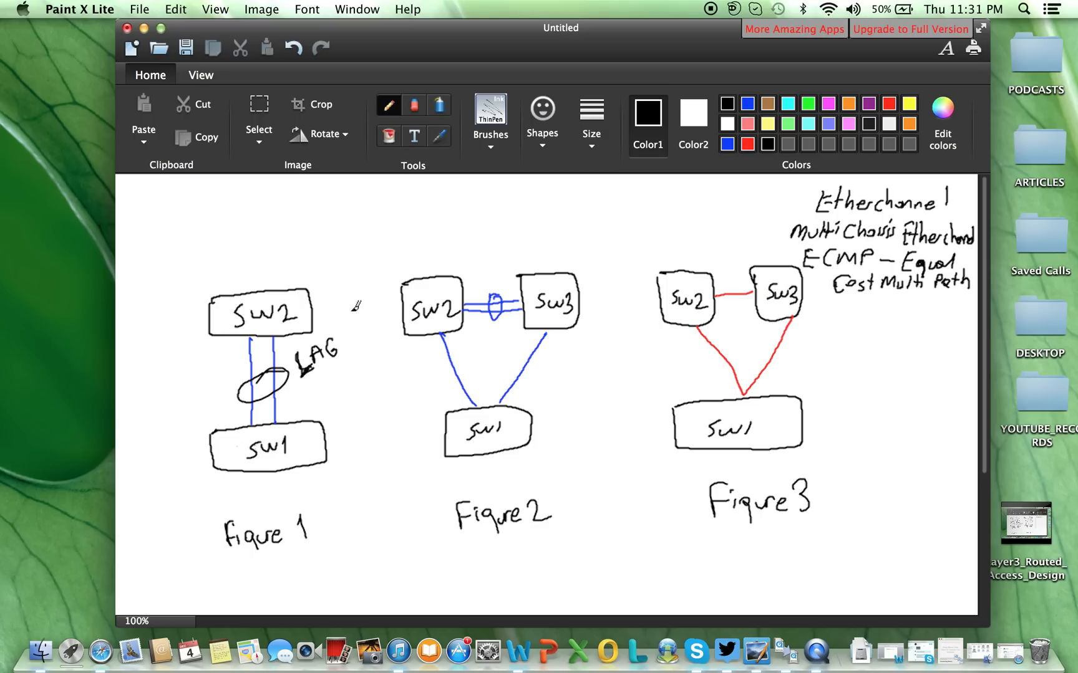
pyautogui.moveTo(465, 342)
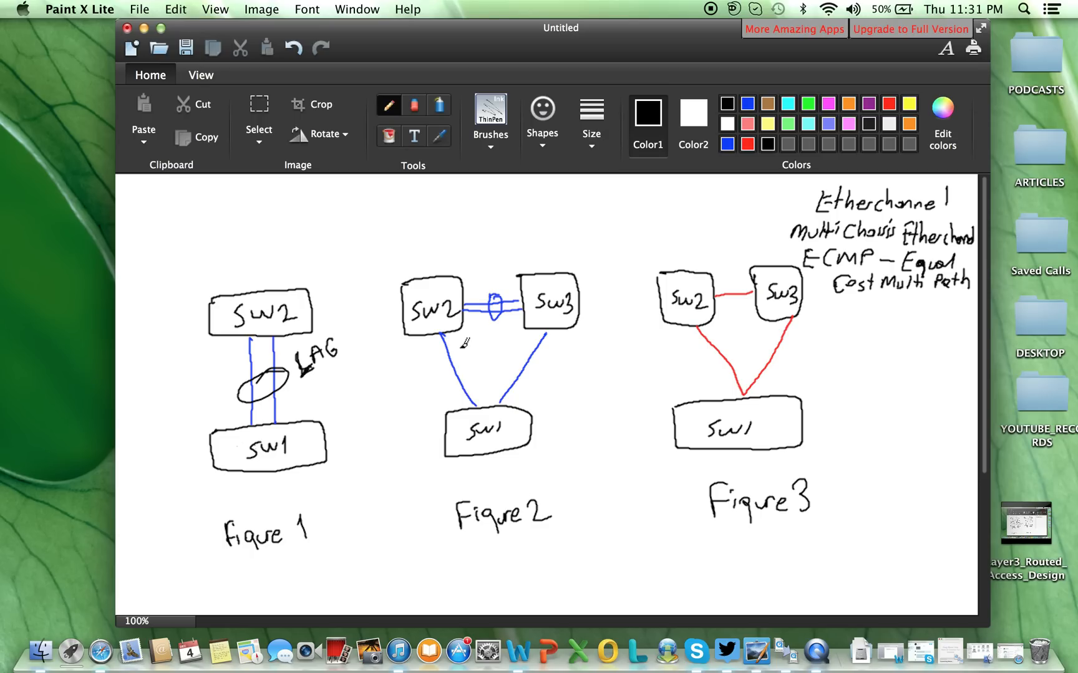
pyautogui.moveTo(469, 243)
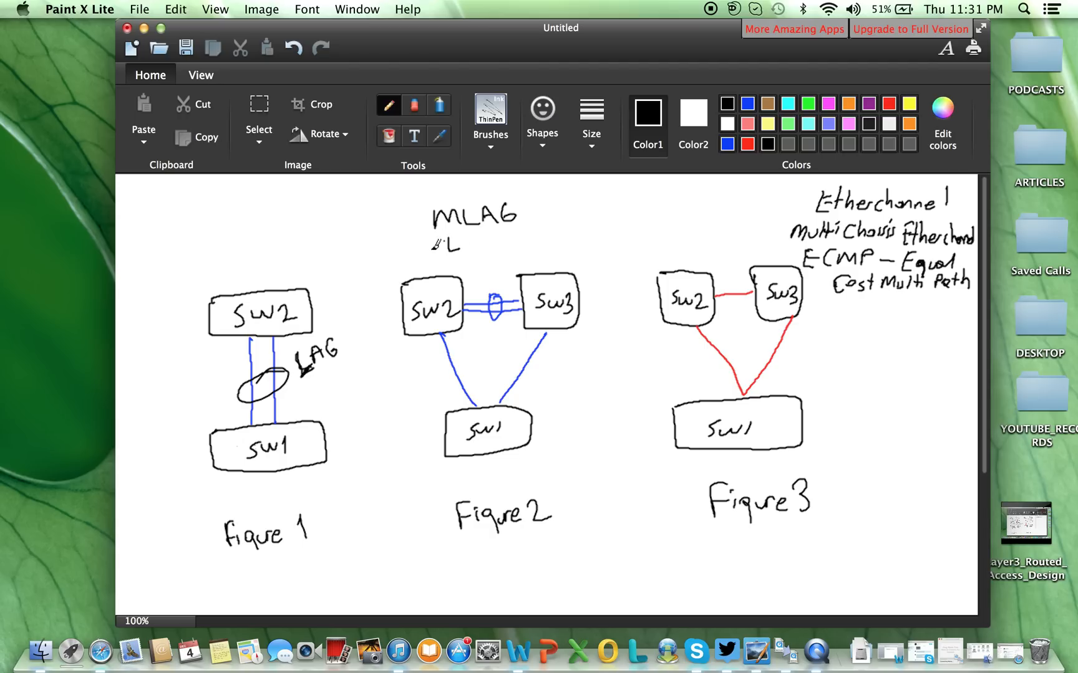
# Handwrite the MEC label above Figure 2 and pick a new colour swatch
pyautogui.moveTo(433, 237); pyautogui.dragTo(488, 237)
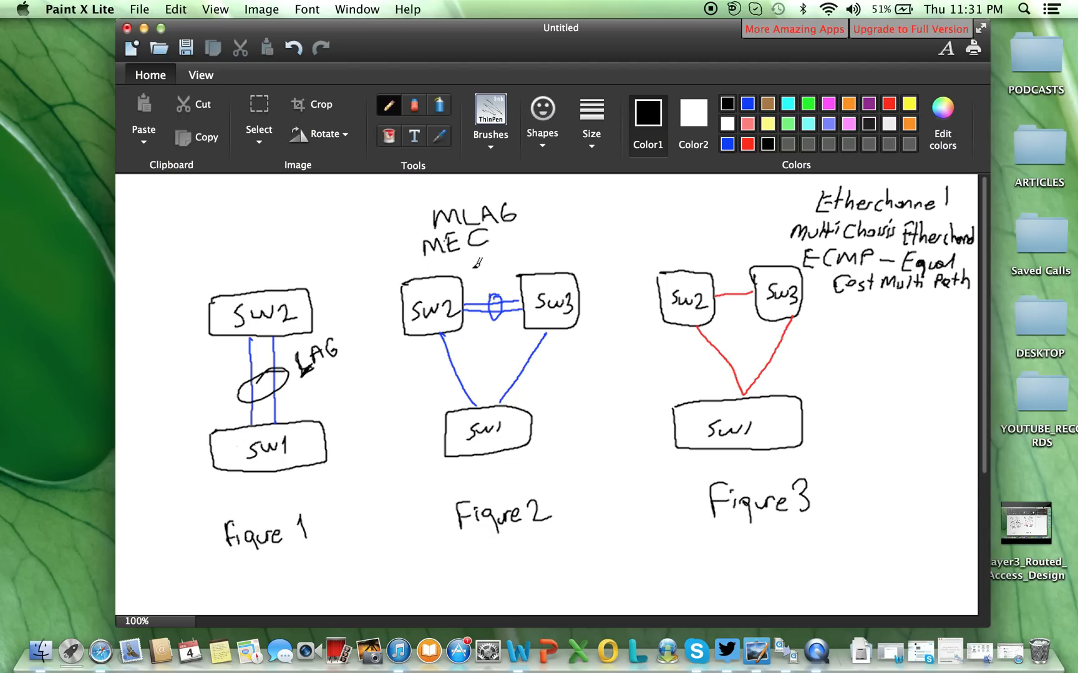
pyautogui.moveTo(512, 245)
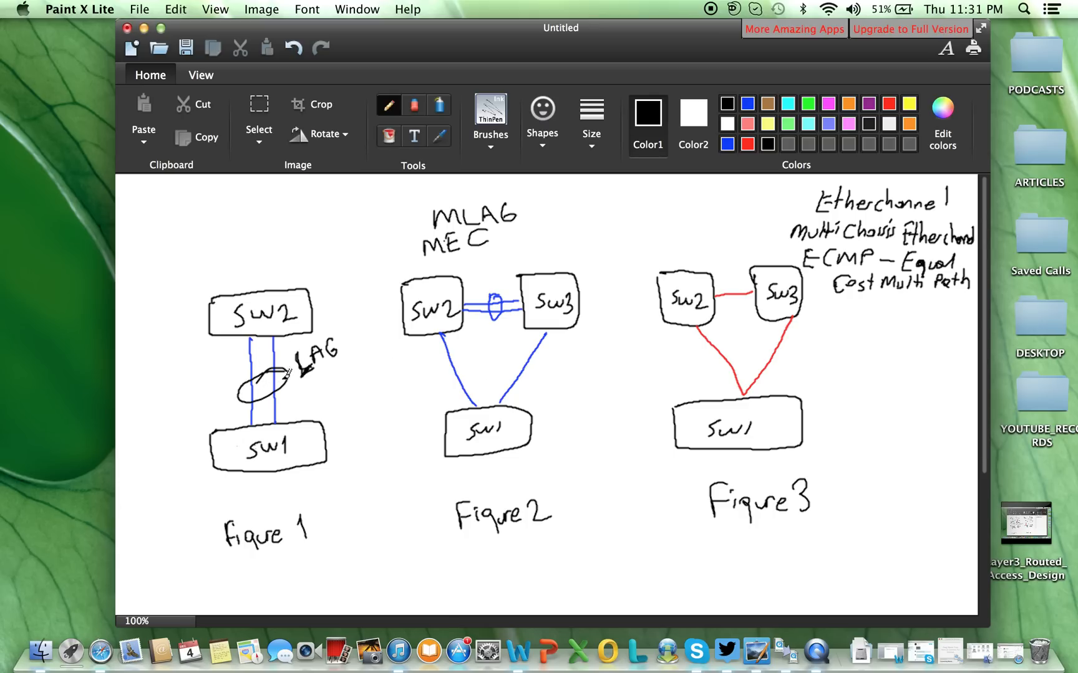
pyautogui.moveTo(741, 337)
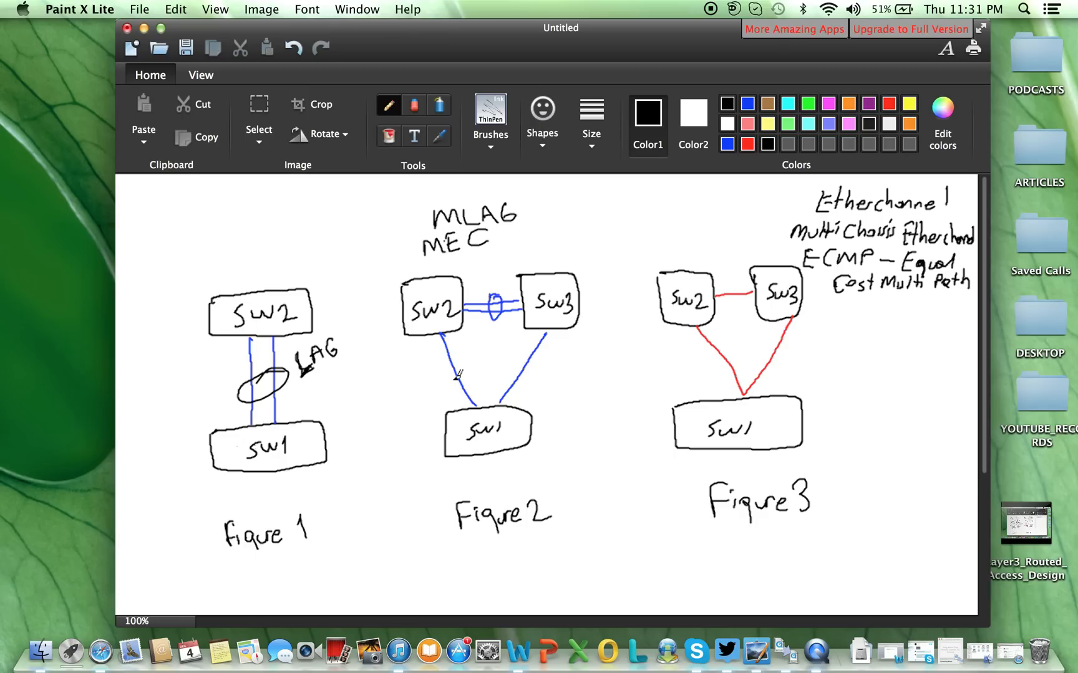
pyautogui.click(747, 103)
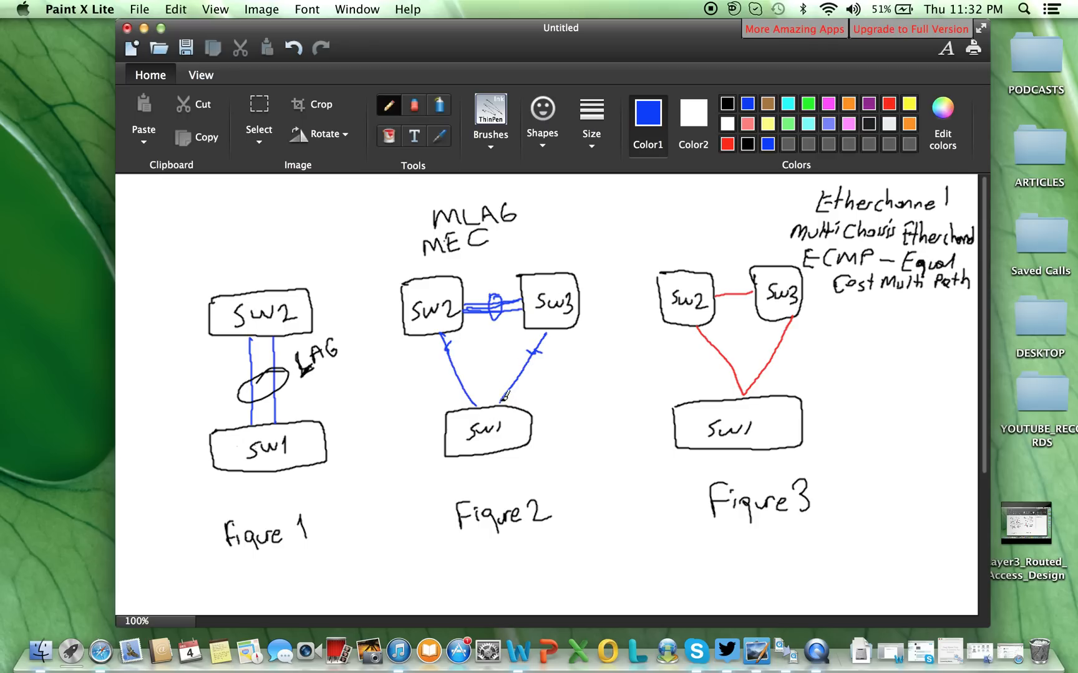
pyautogui.moveTo(501, 424)
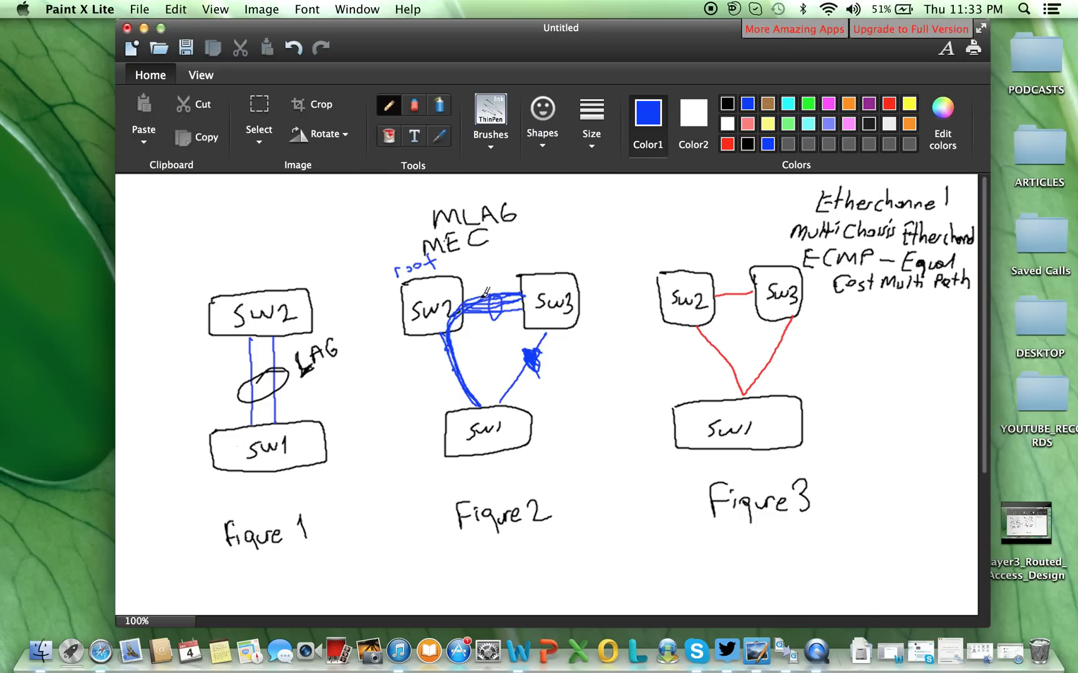
# Draw a blue curved double-headed arrow above the SW2–SW3 link in Figure 2
pyautogui.moveTo(467, 272); pyautogui.dragTo(515, 258)
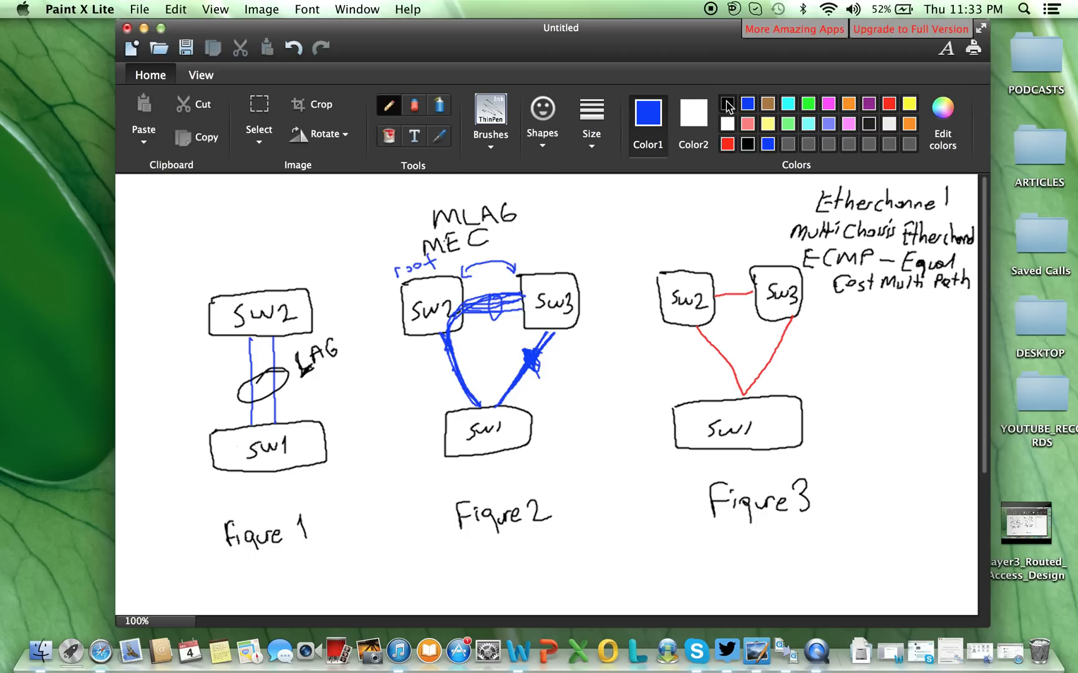
# Switch the drawing colour to black for the VSS and VPC labels
pyautogui.click(727, 103)
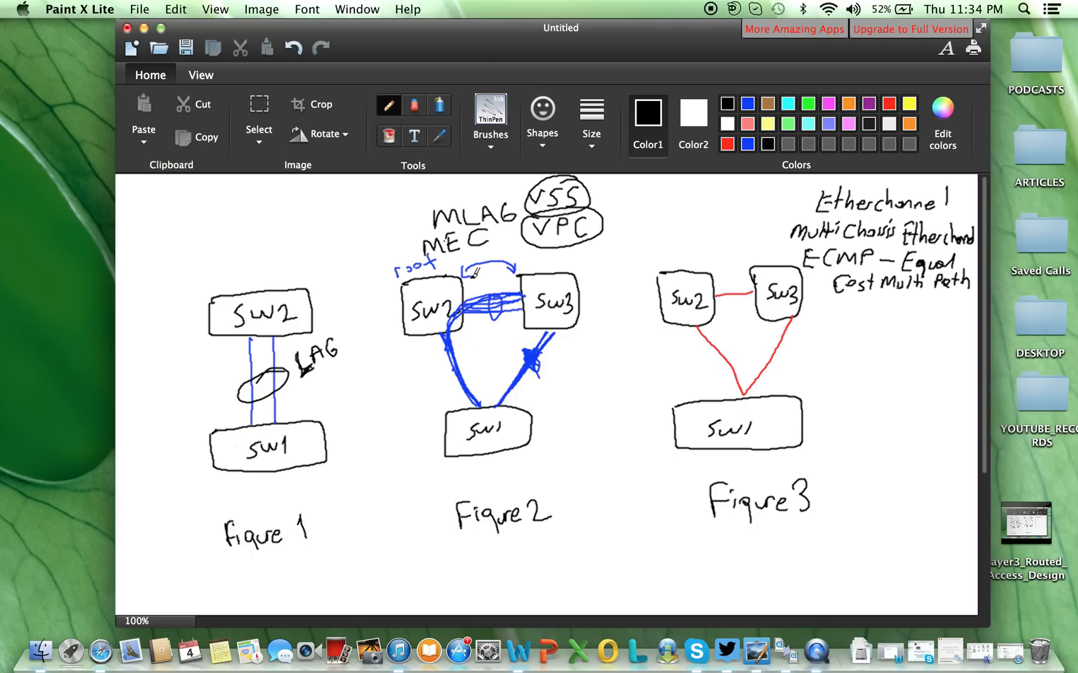
pyautogui.moveTo(391, 197)
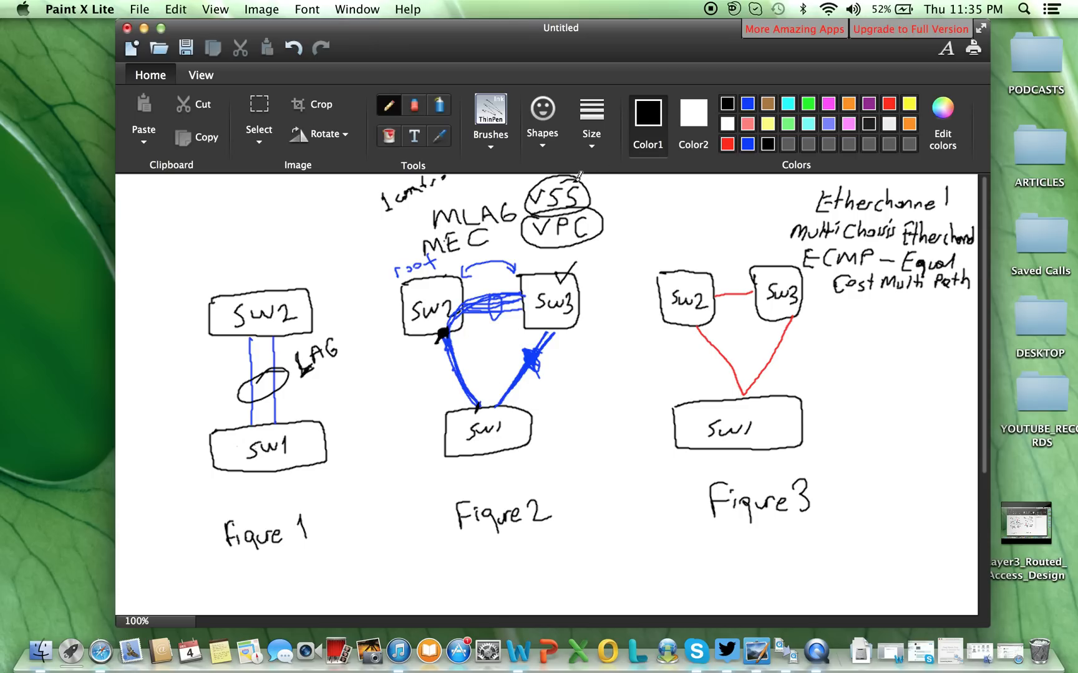
pyautogui.moveTo(578, 172)
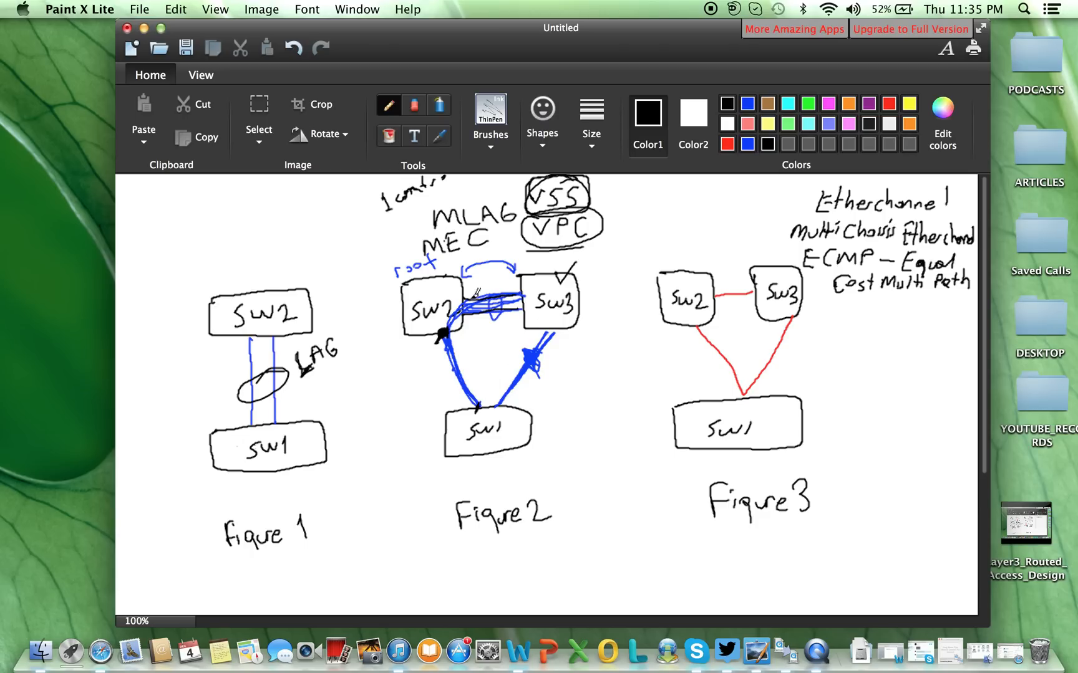
# Darken Figure 2's links with heavy black scribble strokes
pyautogui.moveTo(460, 295); pyautogui.dragTo(523, 305)
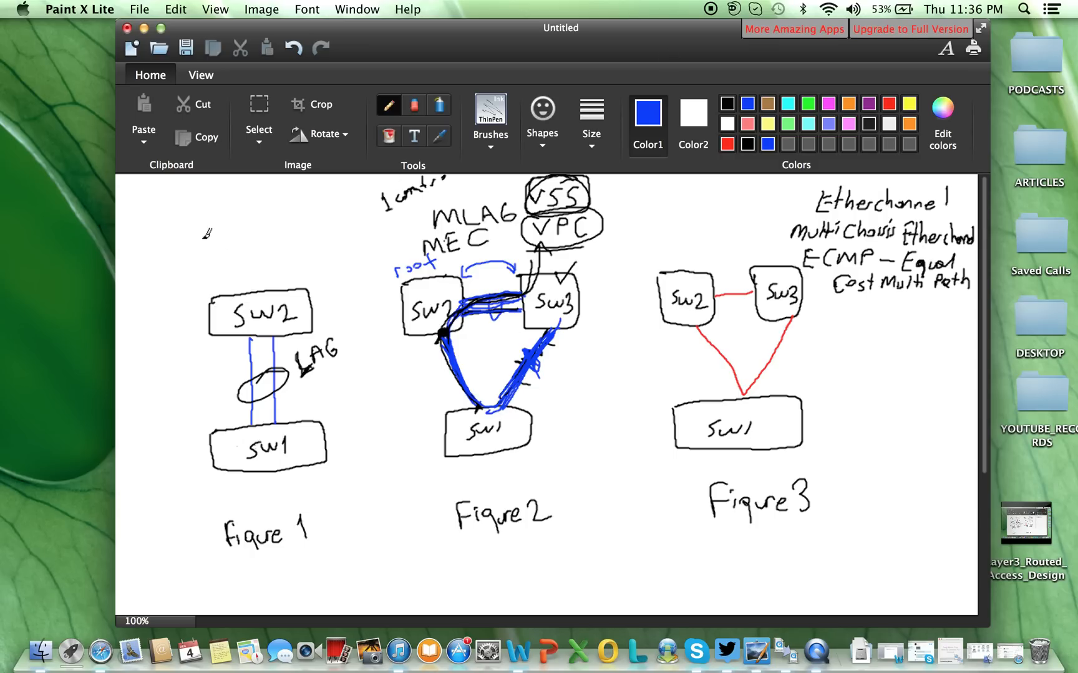
pyautogui.moveTo(154, 243)
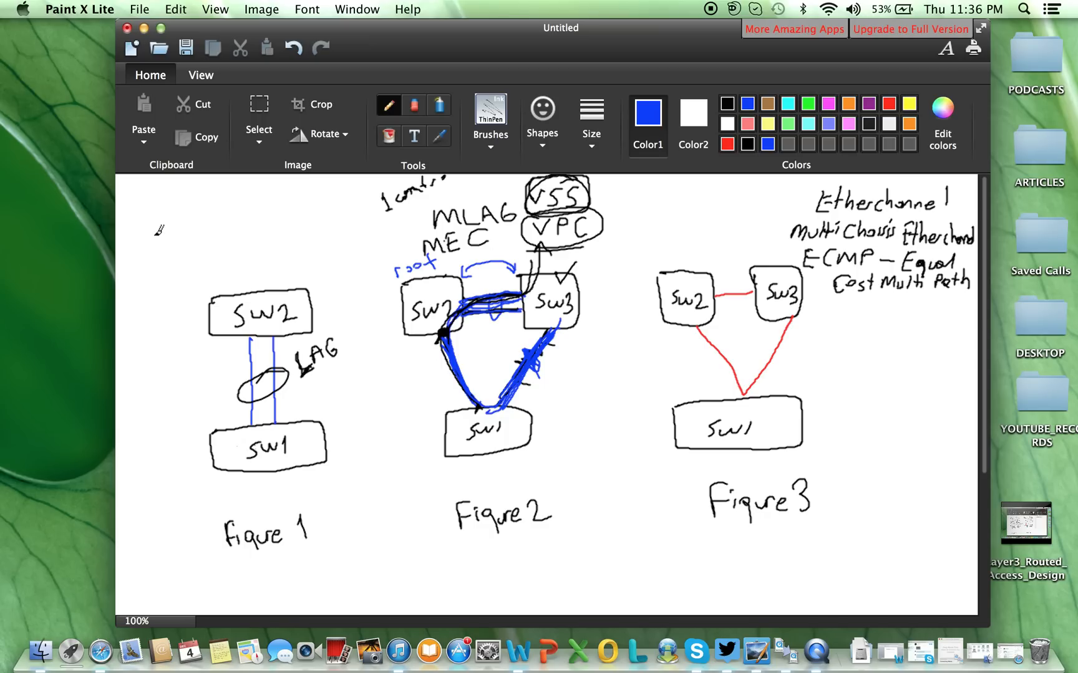
# Sketch a small blue doodle of two stacked shapes in the top-left corner
pyautogui.moveTo(161, 220); pyautogui.dragTo(186, 247)
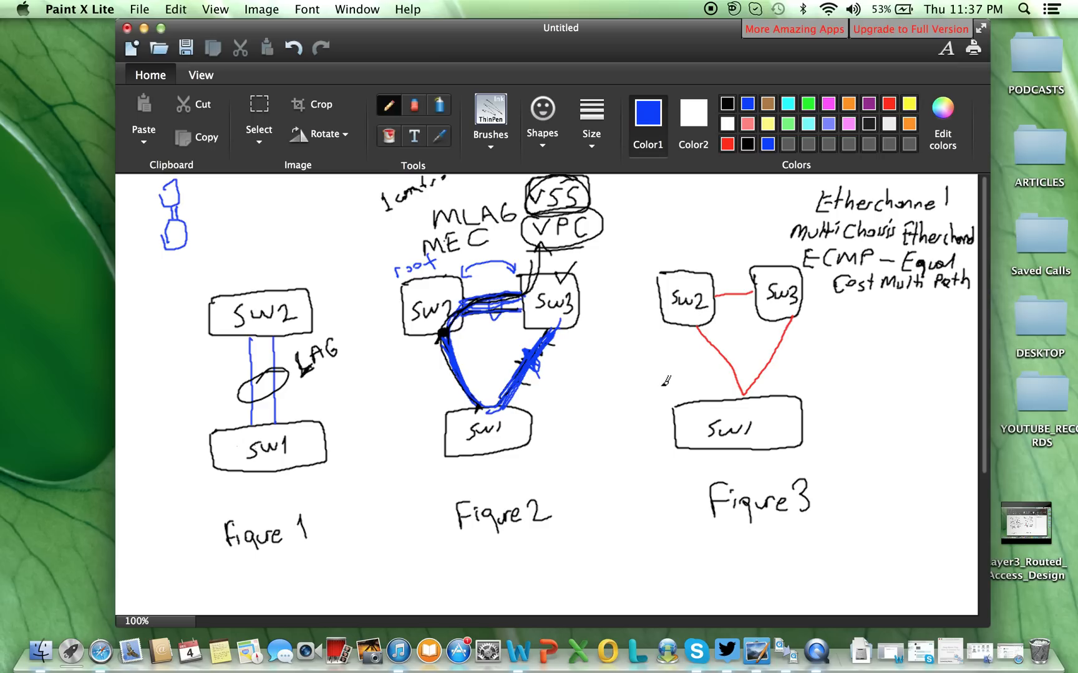
pyautogui.moveTo(721, 340)
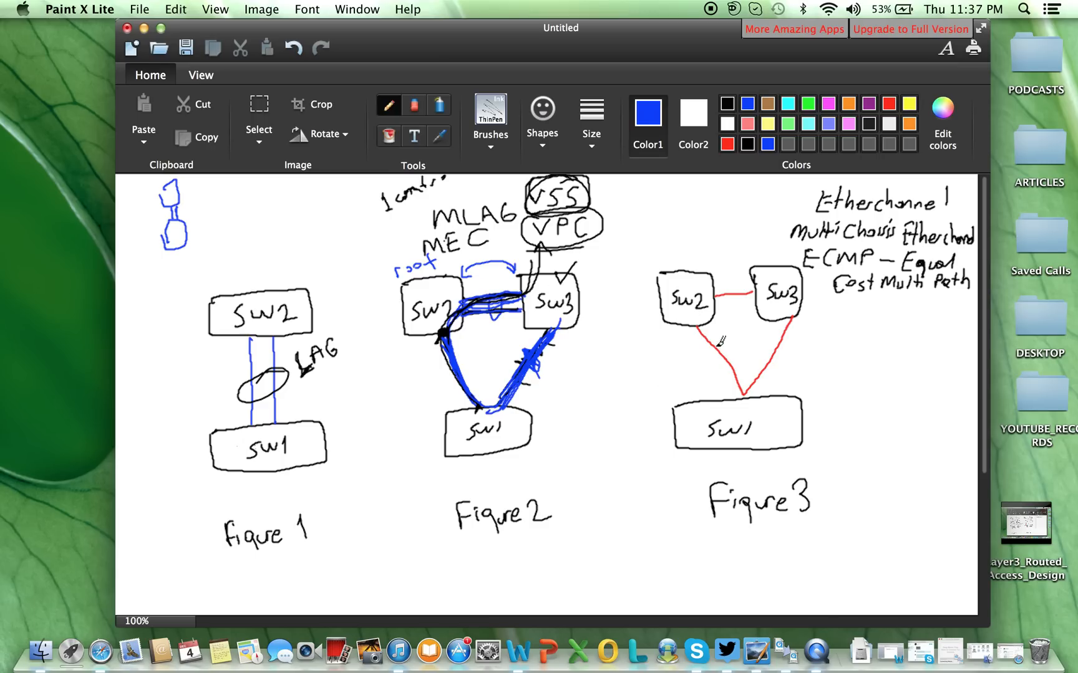
pyautogui.moveTo(731, 319)
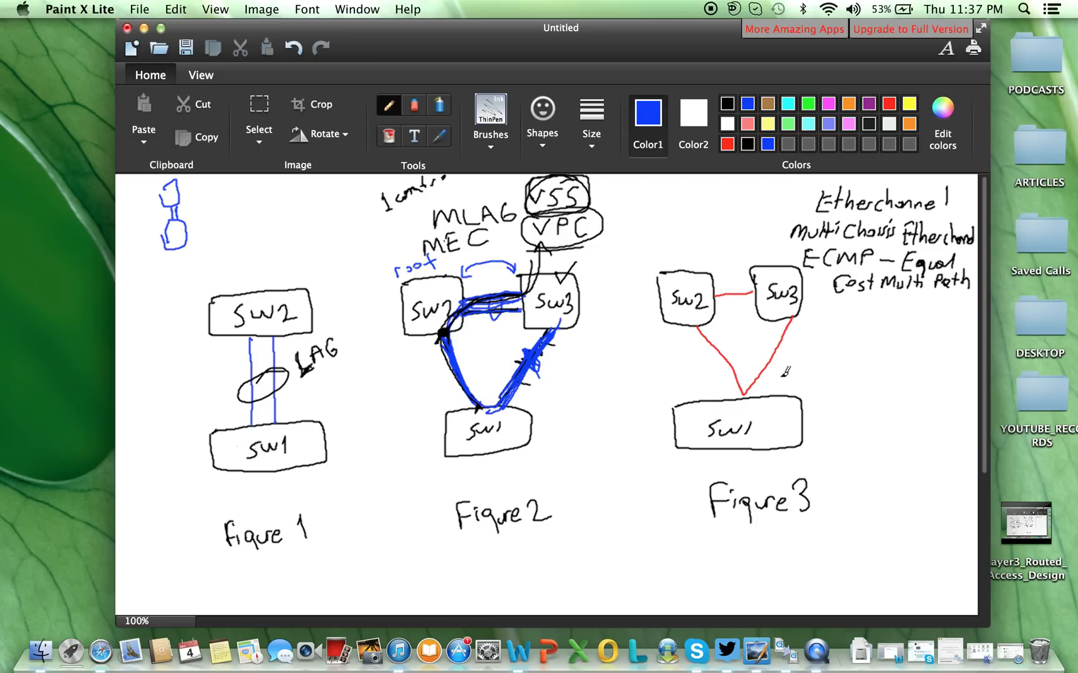
pyautogui.moveTo(797, 316)
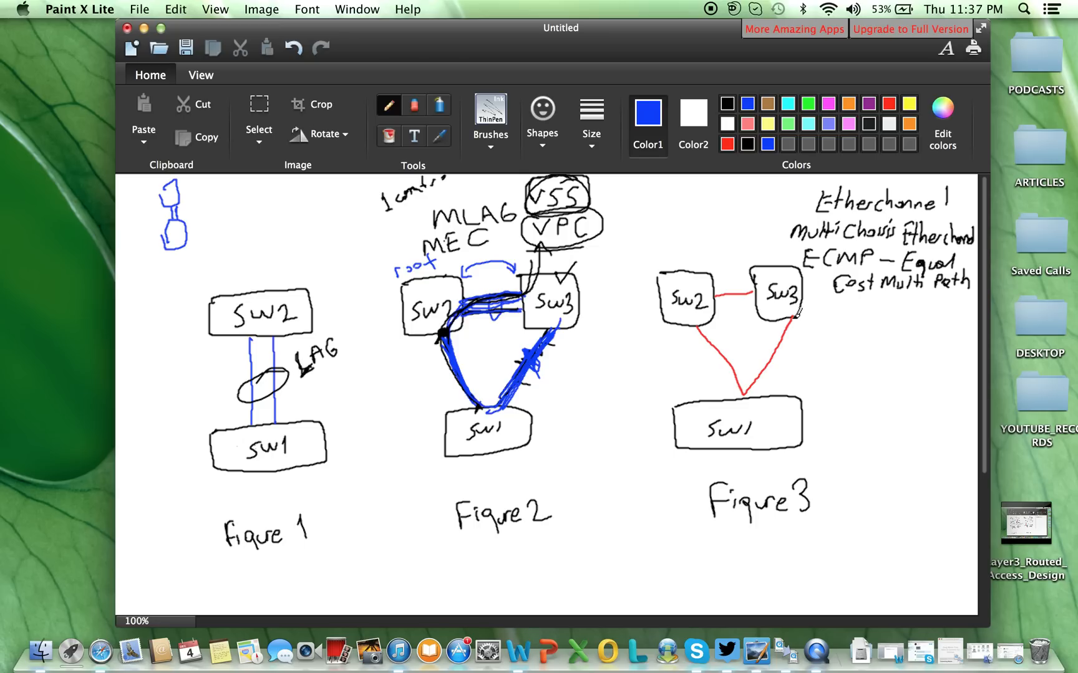
pyautogui.moveTo(748, 386)
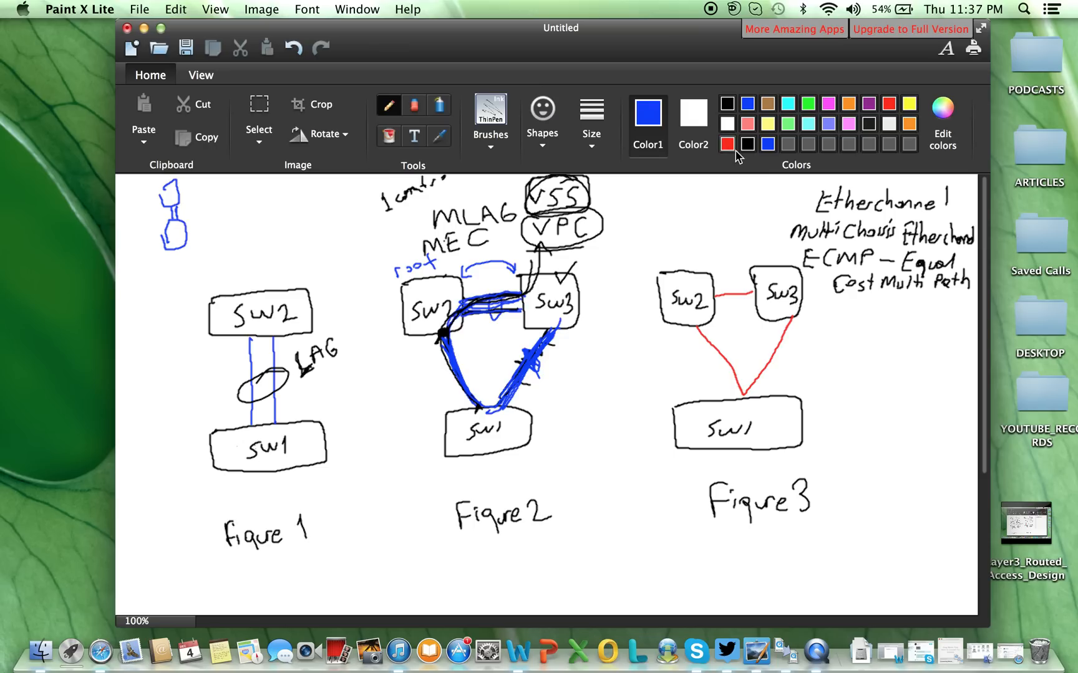
# Switch the drawing colour to red for Figure 3's crossing links
pyautogui.click(728, 145)
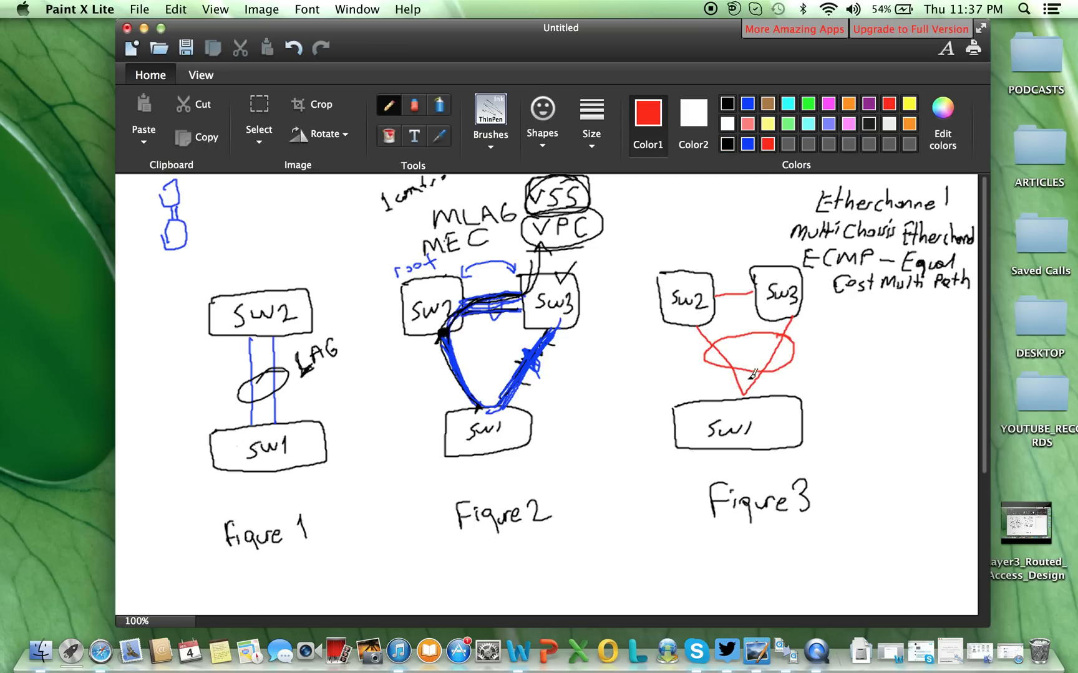
pyautogui.moveTo(844, 292)
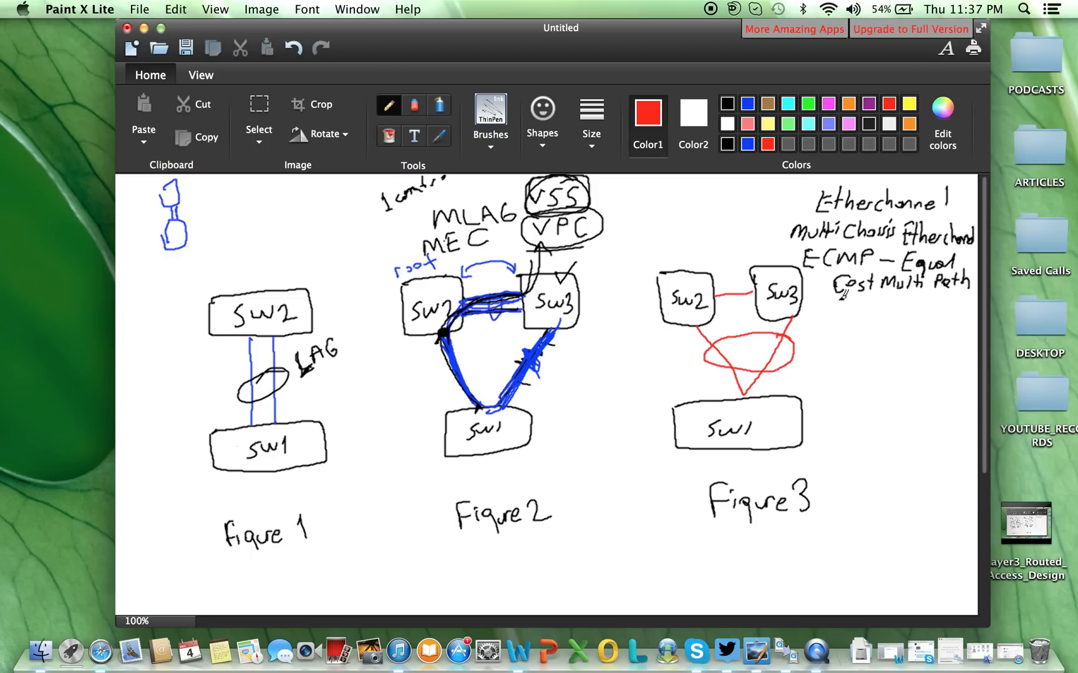
pyautogui.moveTo(777, 351)
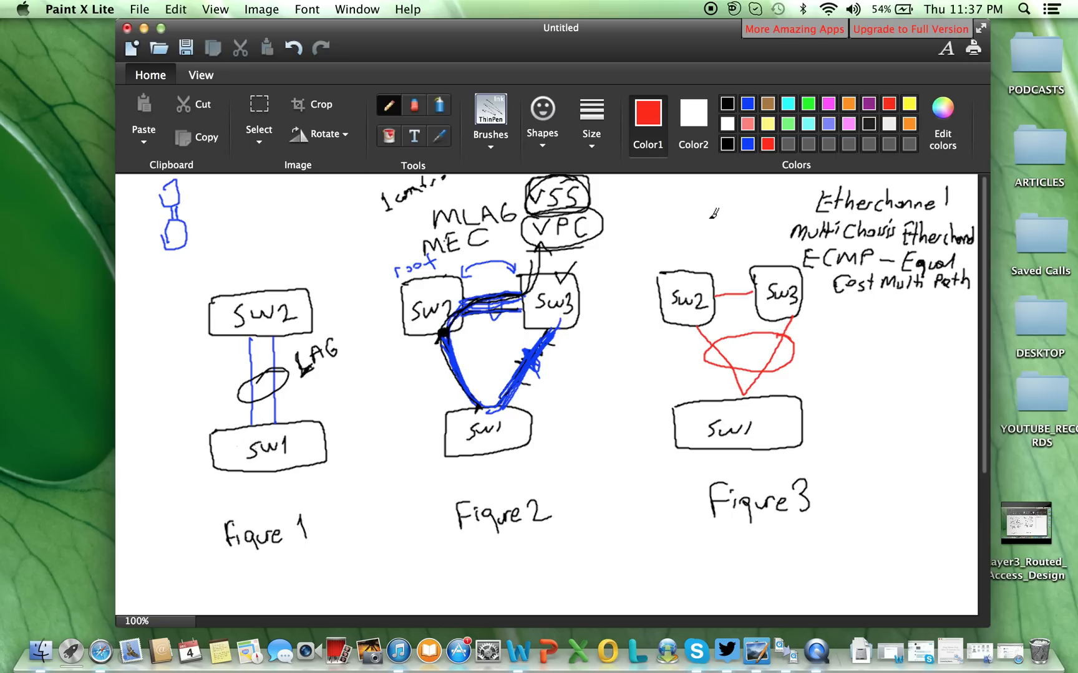
pyautogui.moveTo(710, 10)
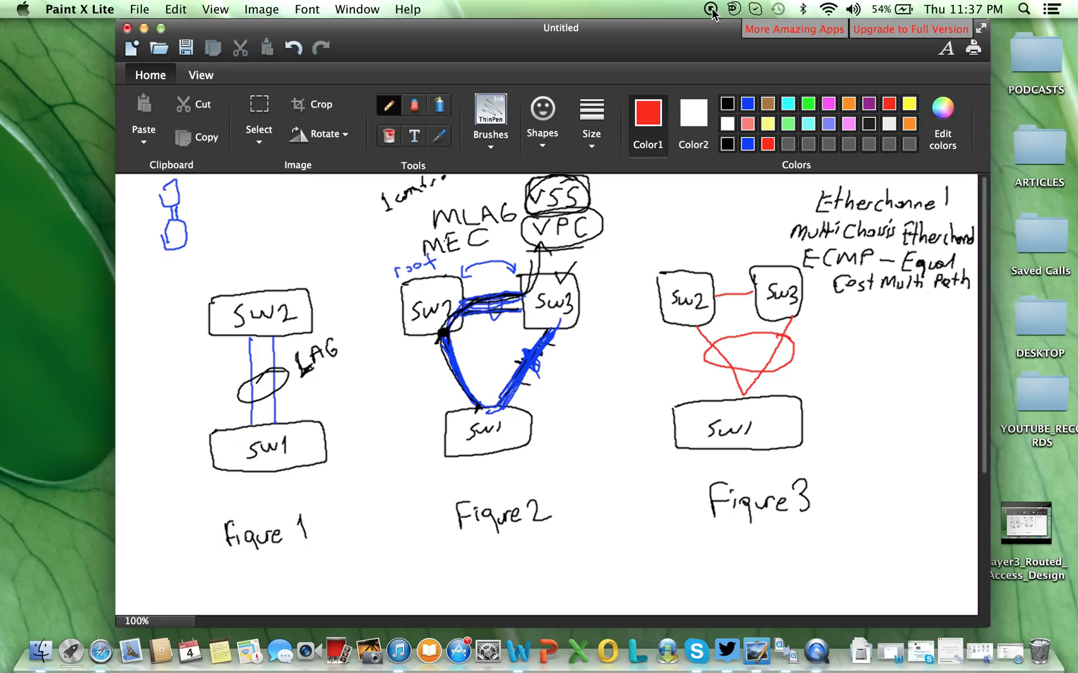